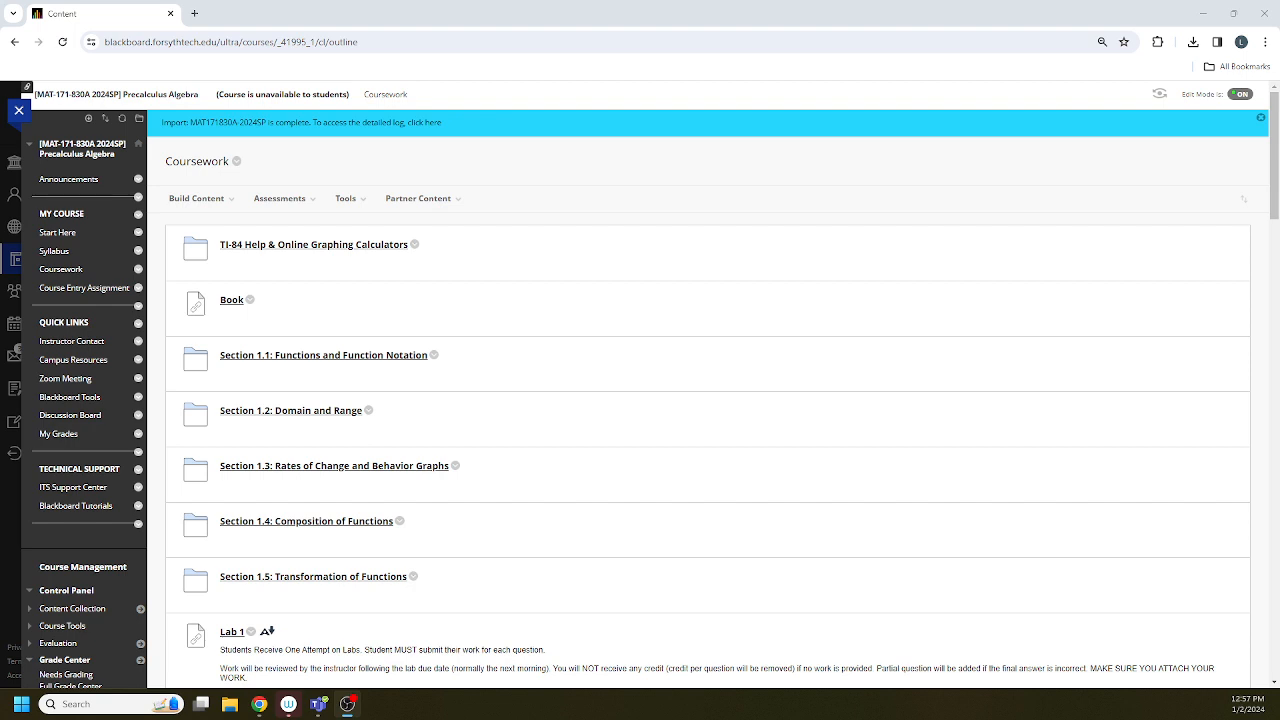
{"action": "mouse_move", "coordinate": [680, 496]}
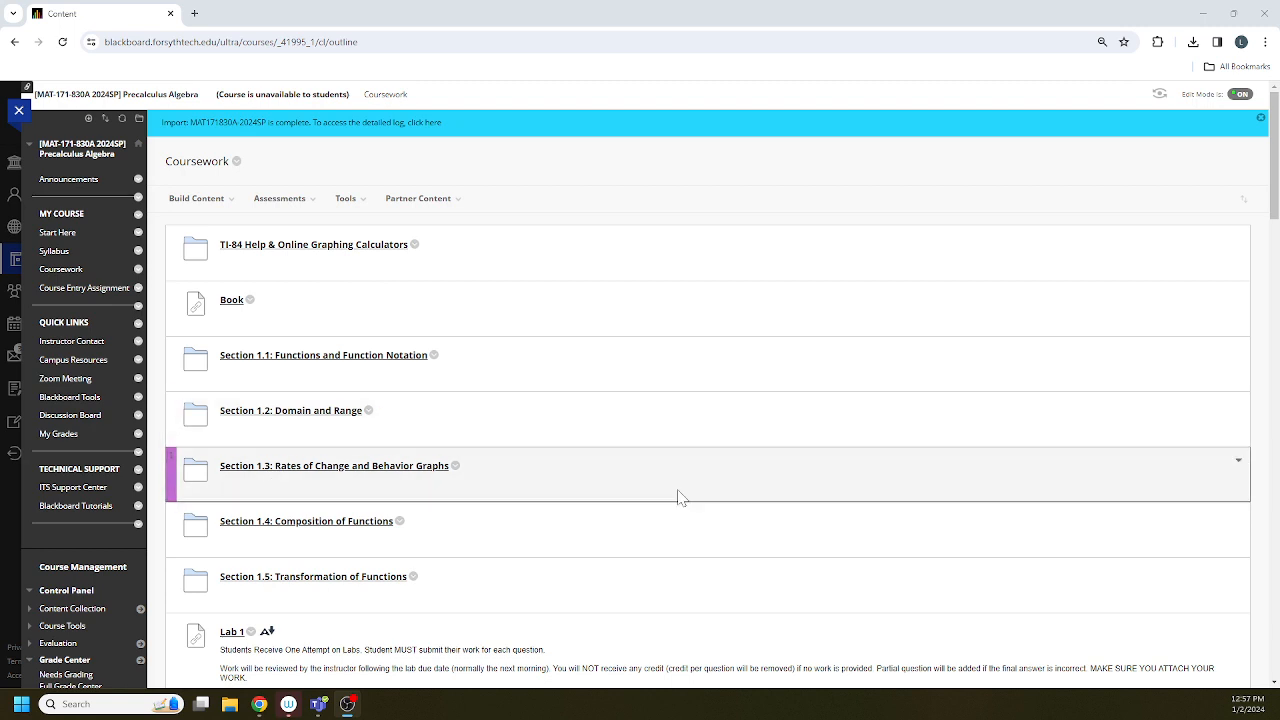
{"action": "mouse_move", "coordinate": [680, 496]}
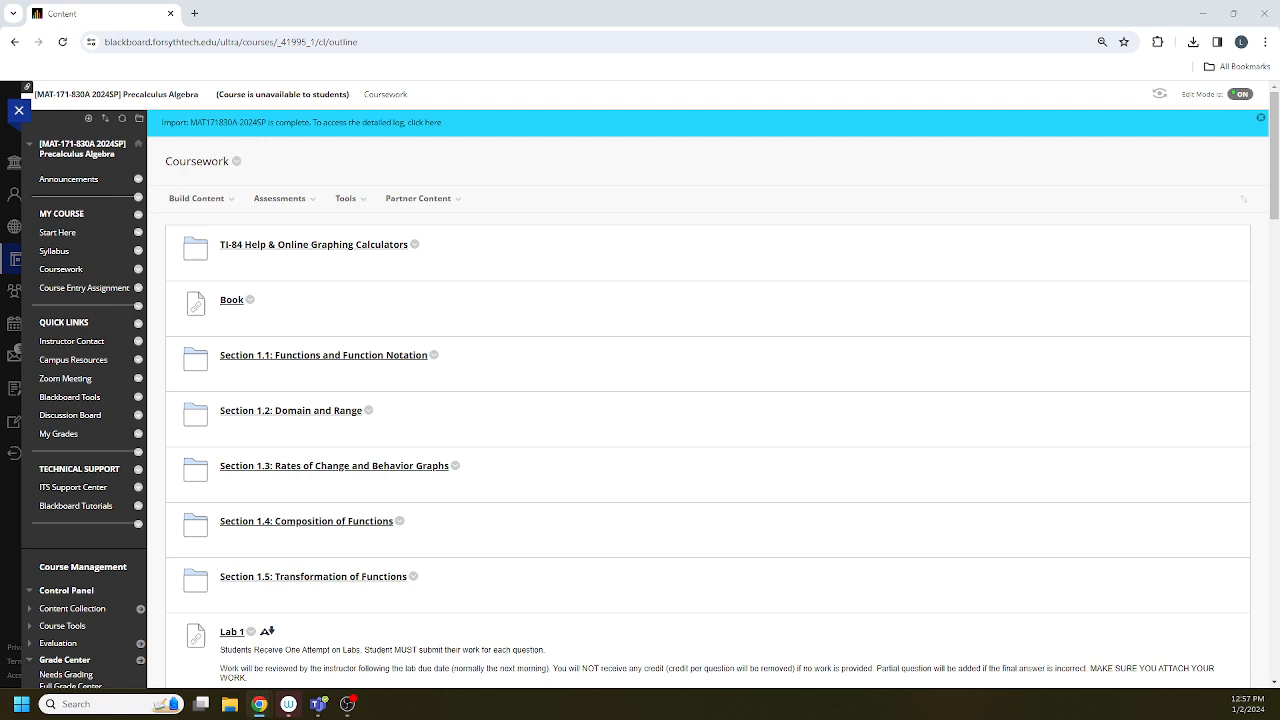
{"action": "mouse_move", "coordinate": [830, 390]}
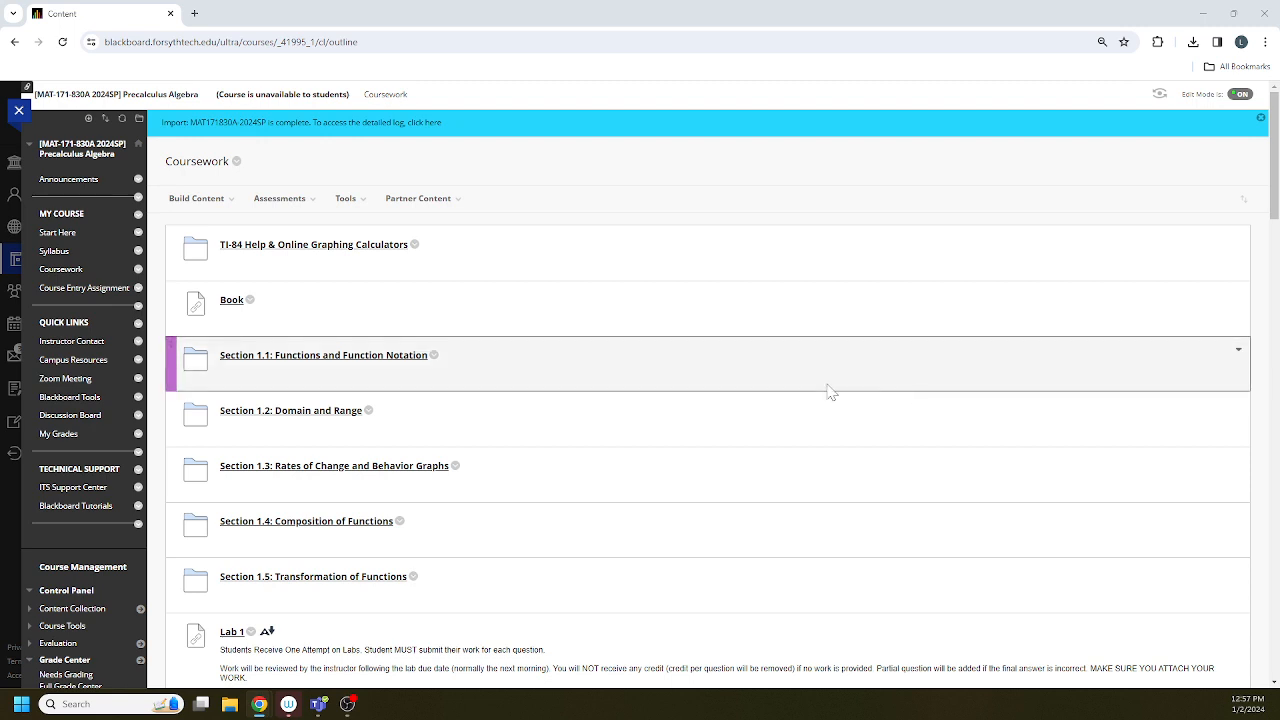
{"action": "mouse_move", "coordinate": [260, 588]}
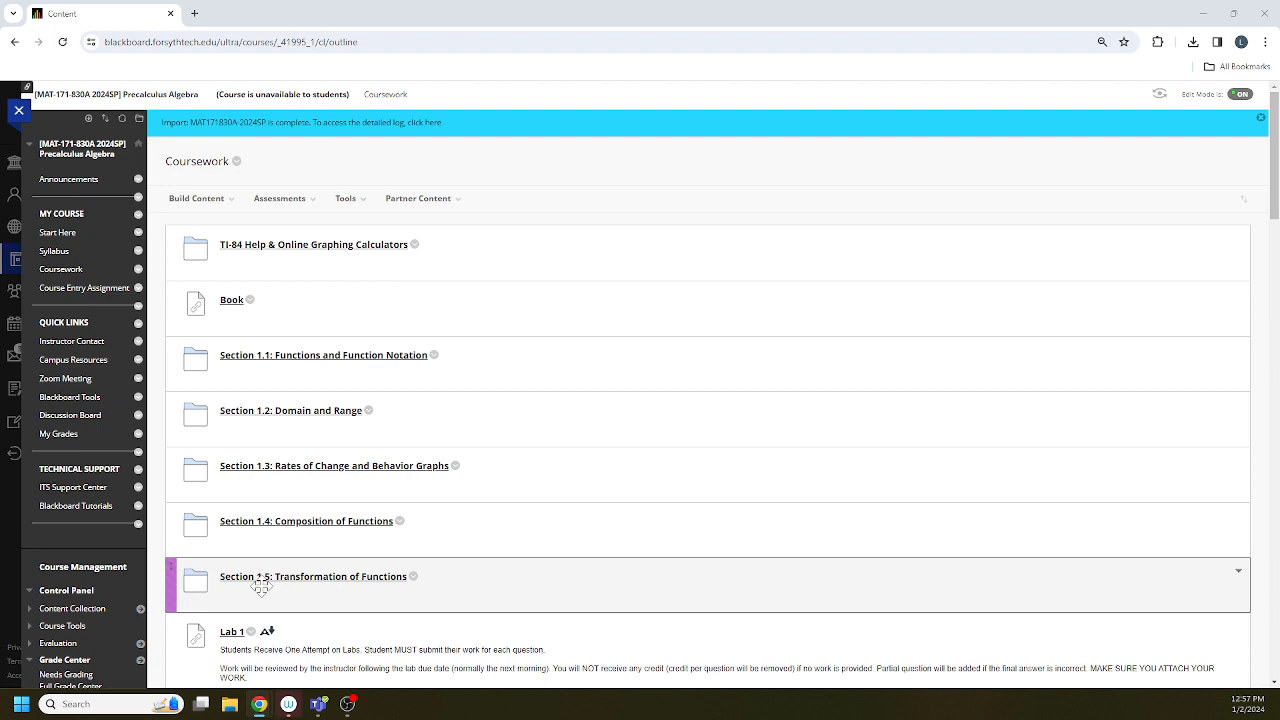
- Scroll the Coursework list down to reach the Lab 1 assessment link
{"action": "scroll", "scroll_direction": "down", "scroll_amount": 3}
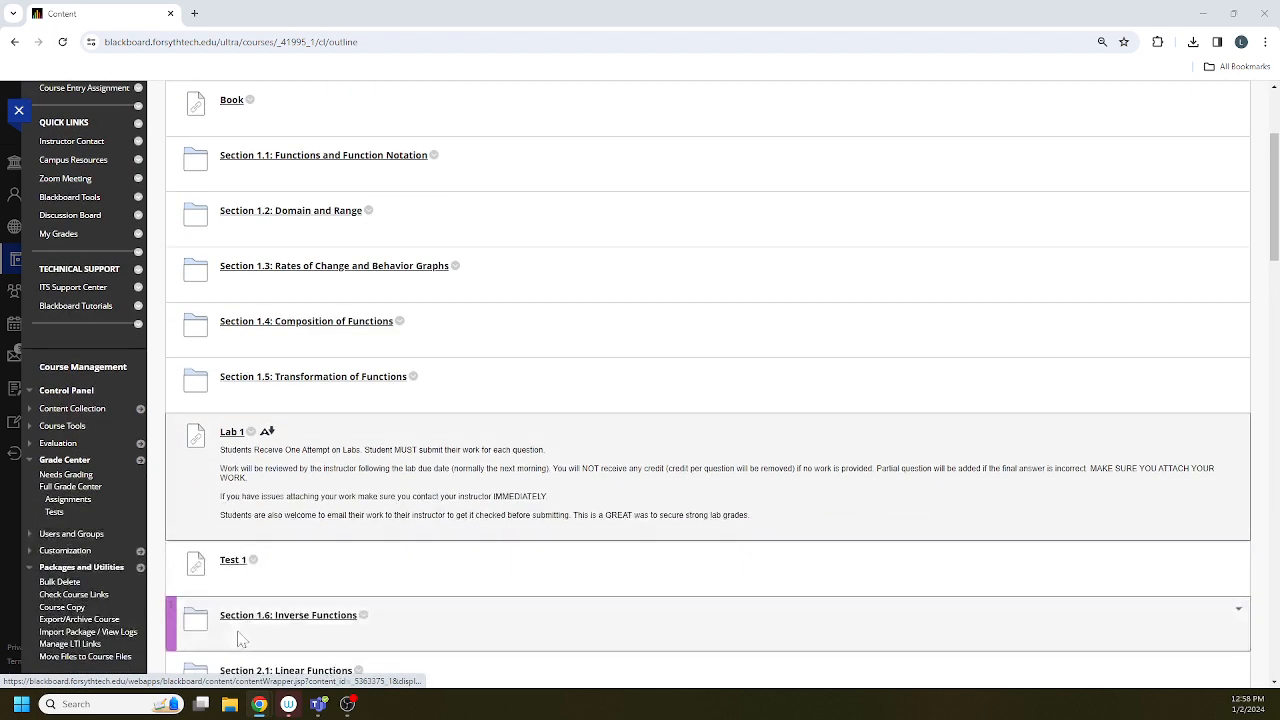
{"action": "scroll", "scroll_direction": "down", "scroll_amount": 3}
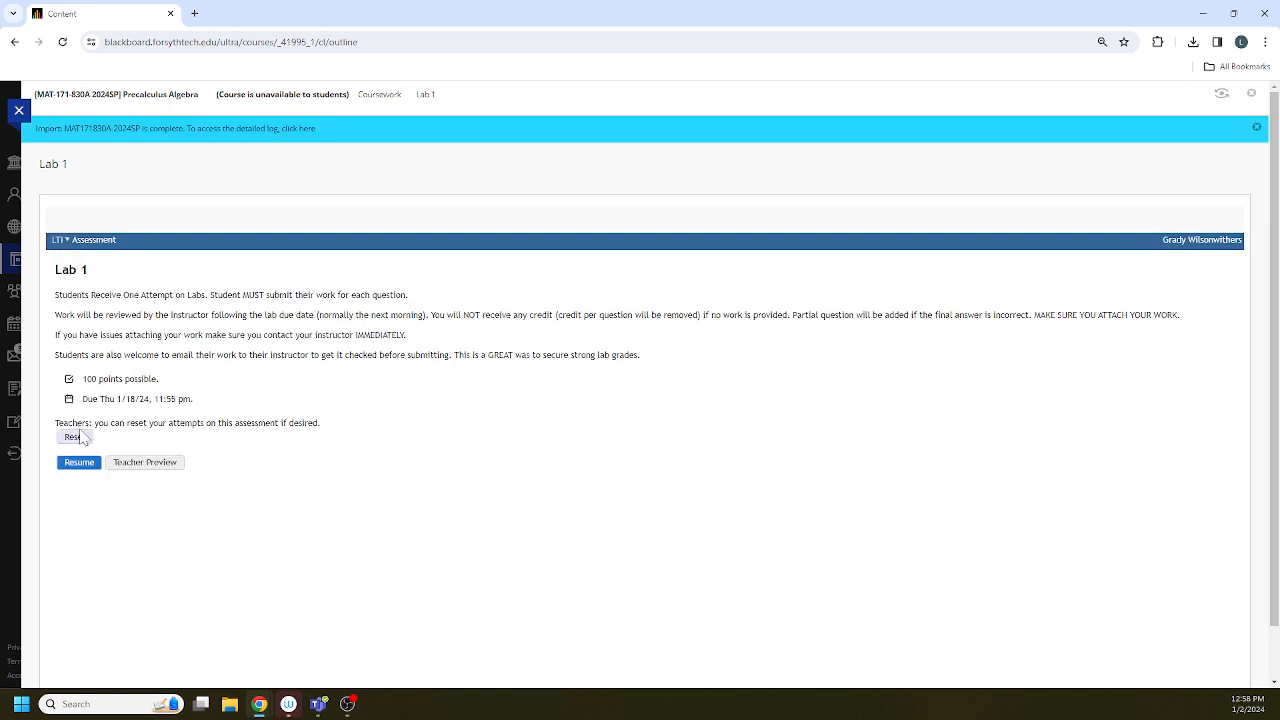
- Reset the earlier Lab 1 attempt and start a new one showing four unanswered 25-point questions
{"action": "left_click", "coordinate": [68, 436]}
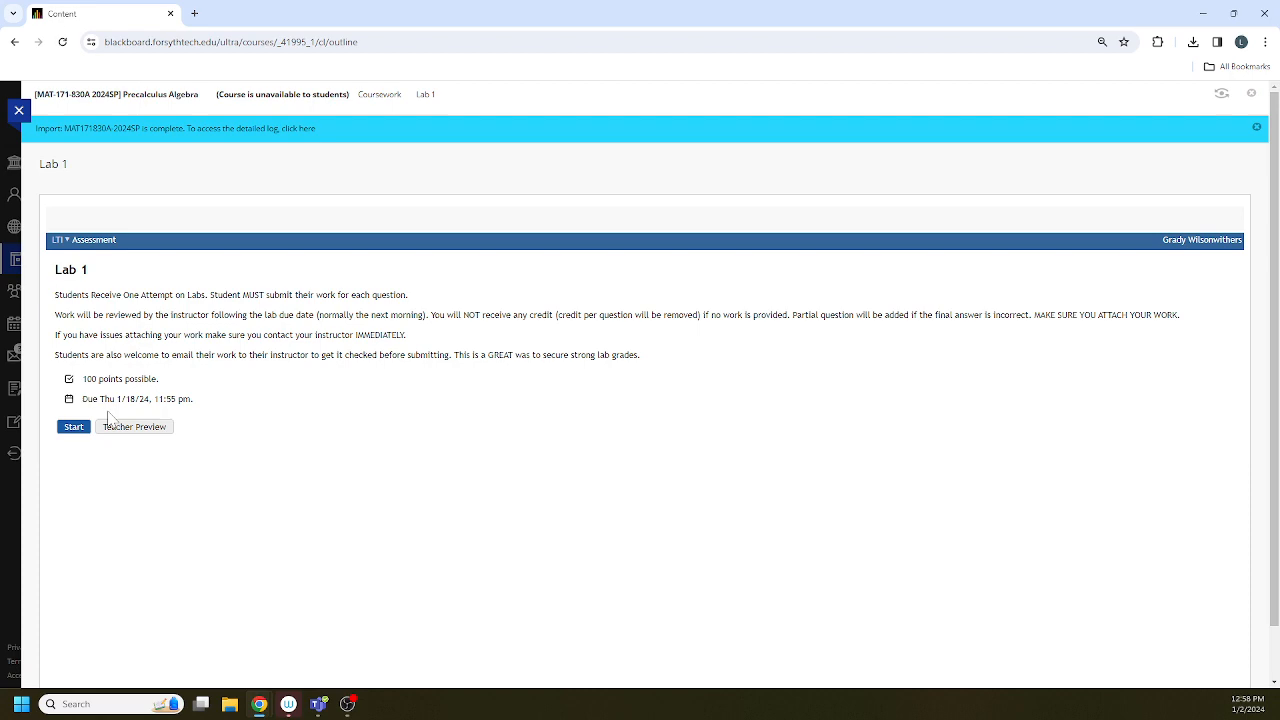
{"action": "left_click", "coordinate": [72, 428]}
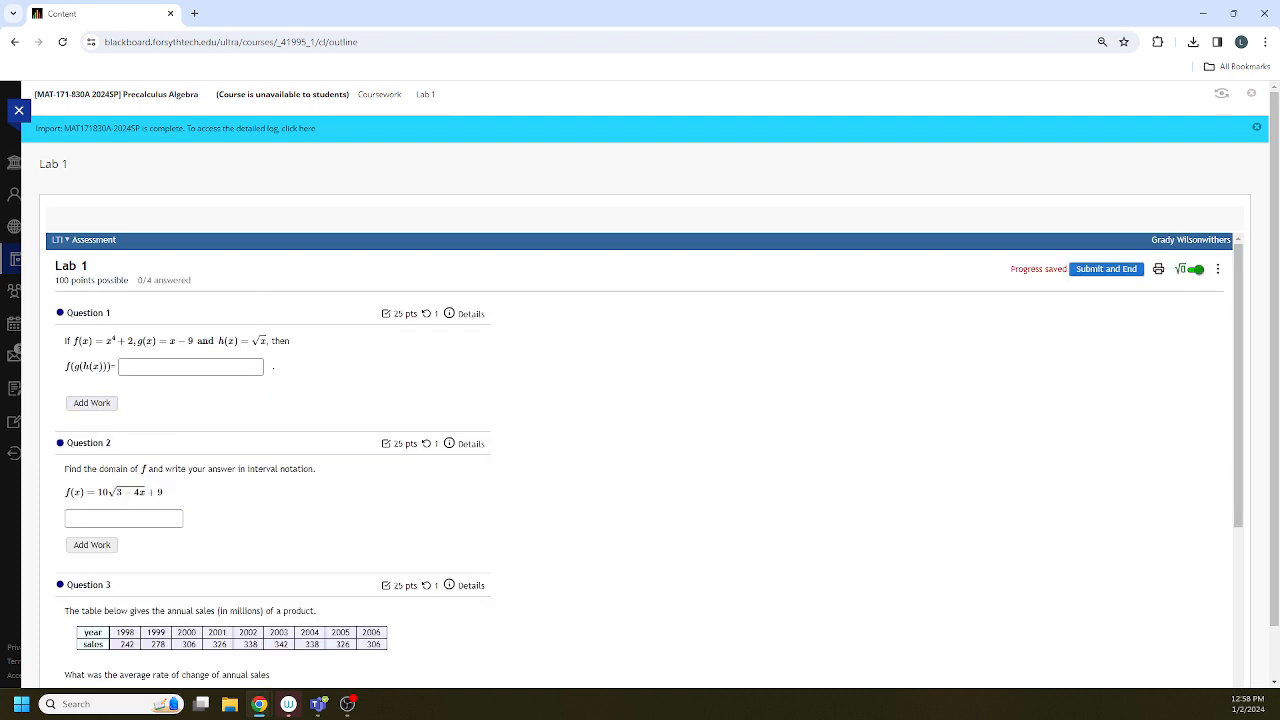
{"action": "scroll", "scroll_direction": "down", "scroll_amount": 3}
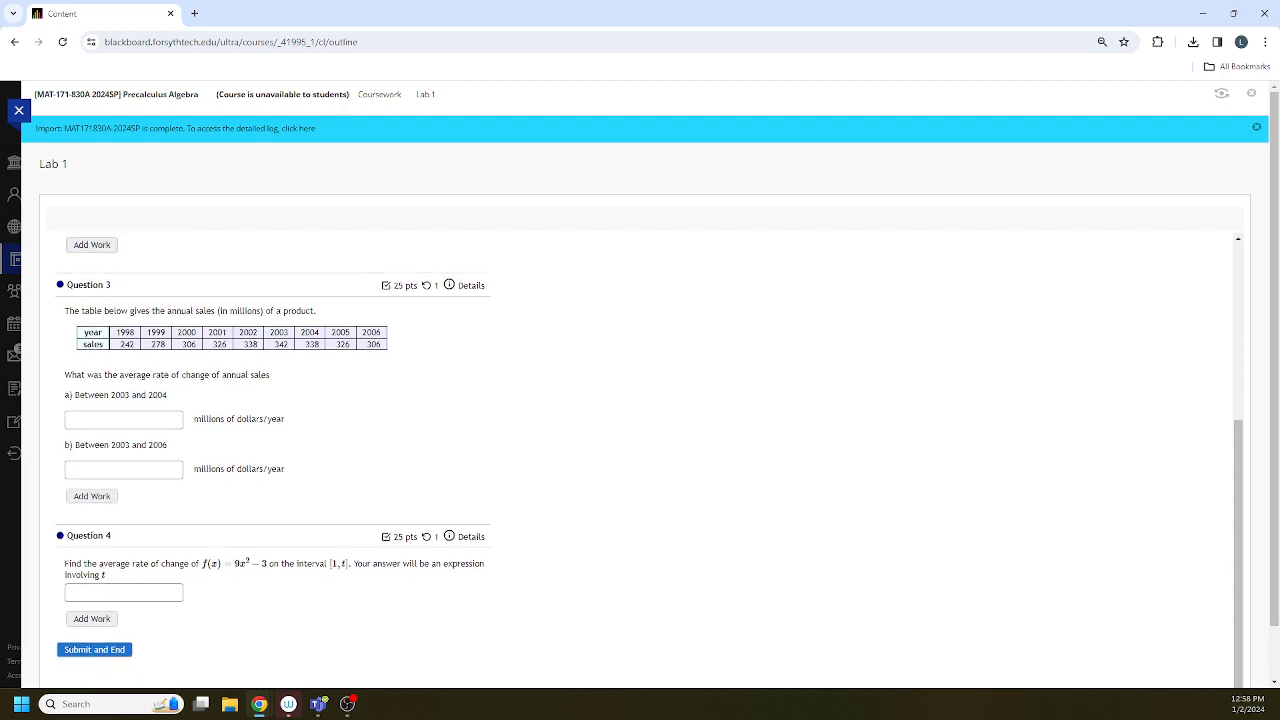
{"action": "scroll", "scroll_direction": "up", "scroll_amount": 3}
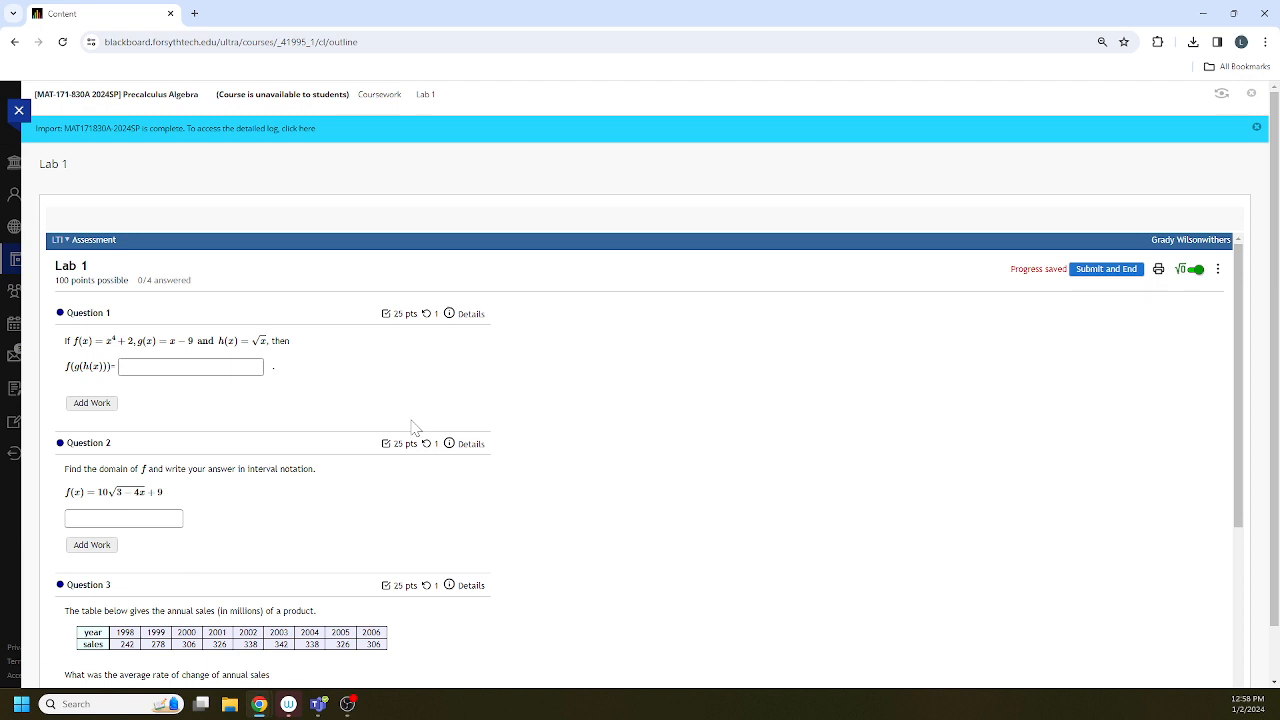
{"action": "mouse_move", "coordinate": [58, 368]}
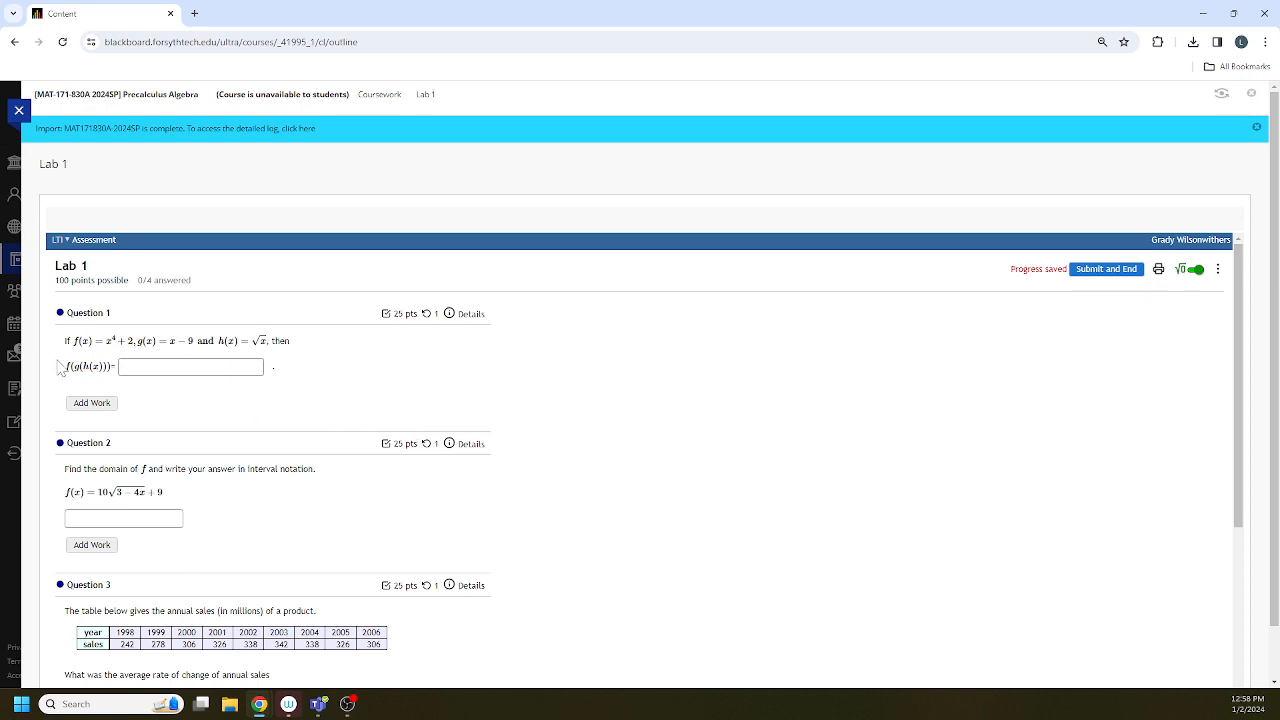
{"action": "mouse_move", "coordinate": [92, 404]}
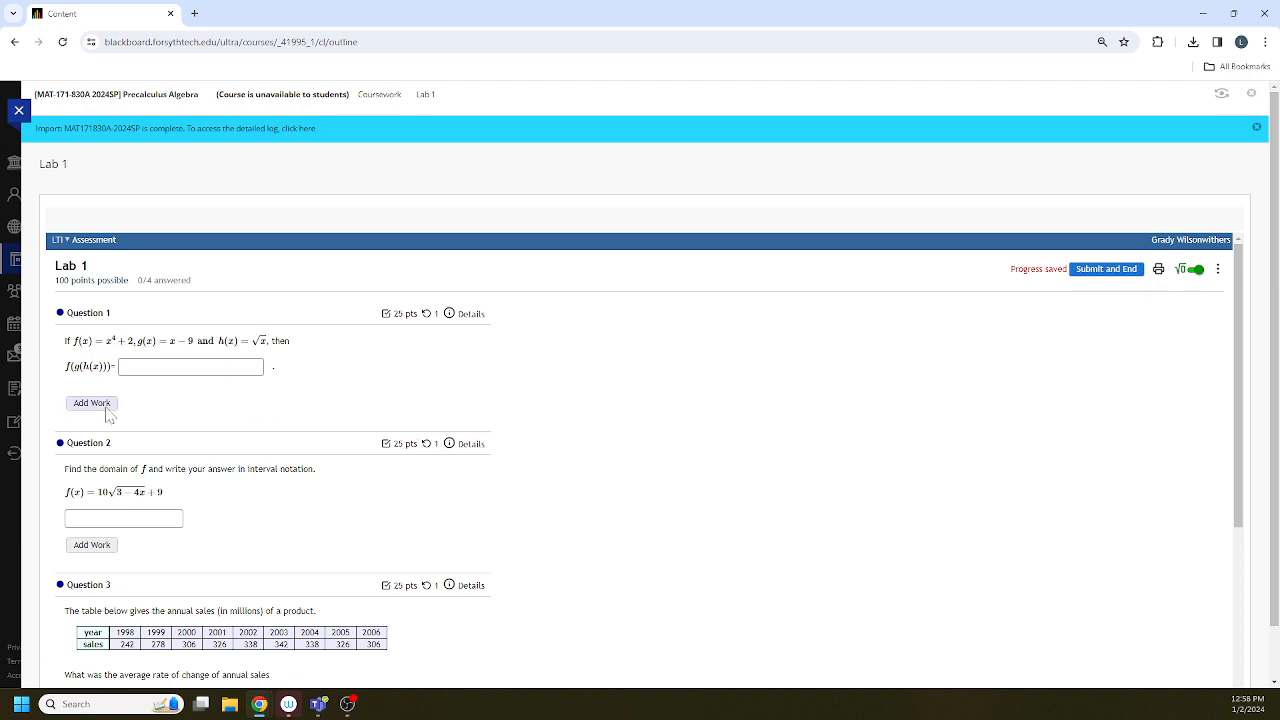
- Attach example_1.jpg from Downloads as the work file for Question 1
{"action": "left_click", "coordinate": [90, 404]}
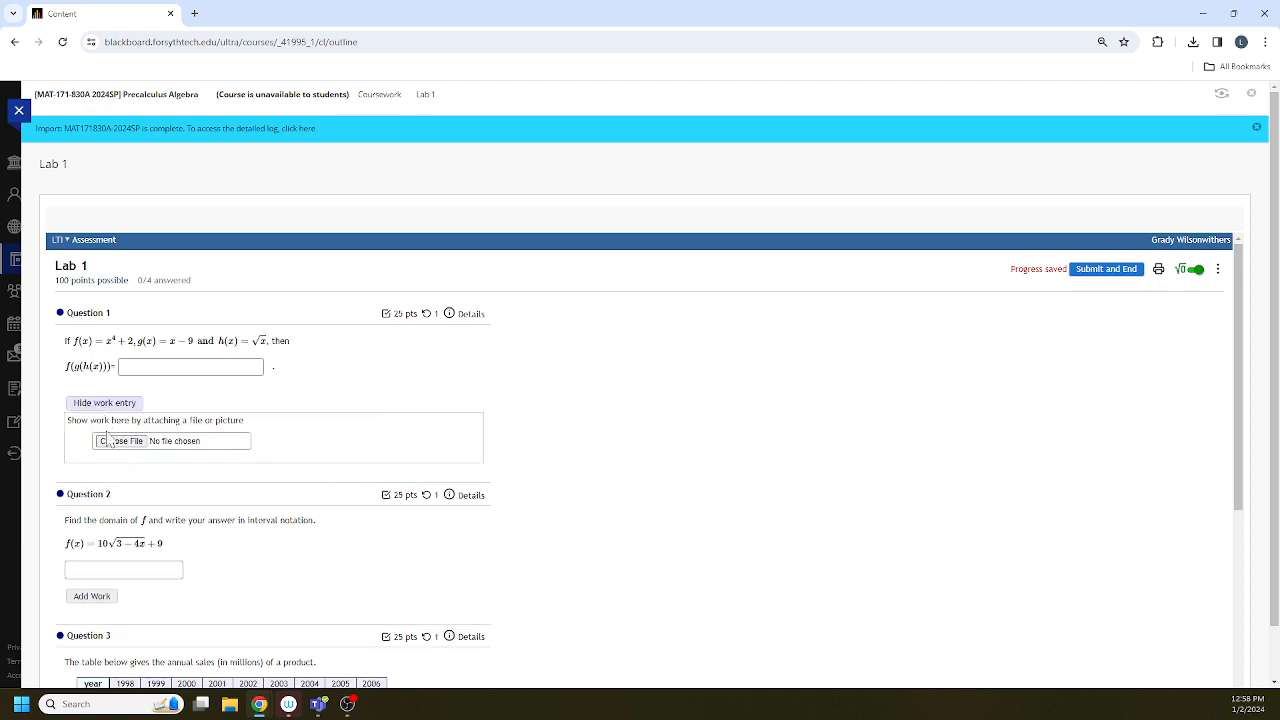
{"action": "left_click", "coordinate": [120, 442]}
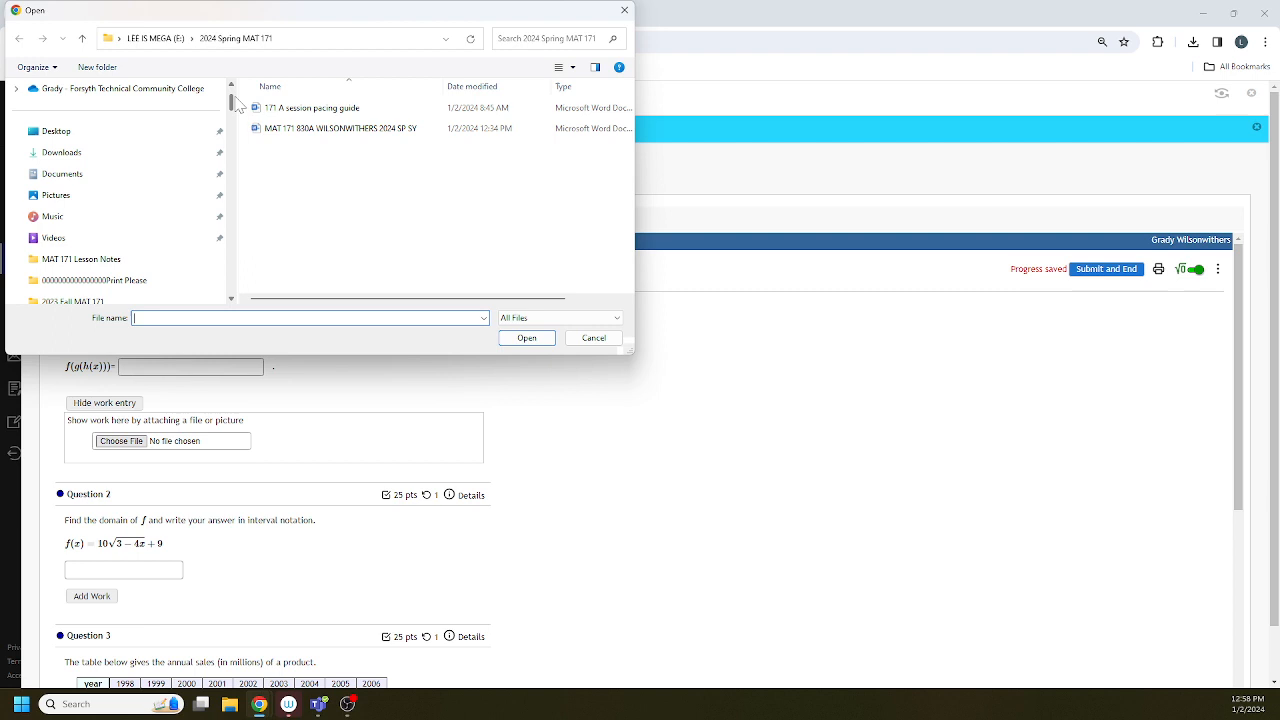
{"action": "left_click", "coordinate": [60, 152]}
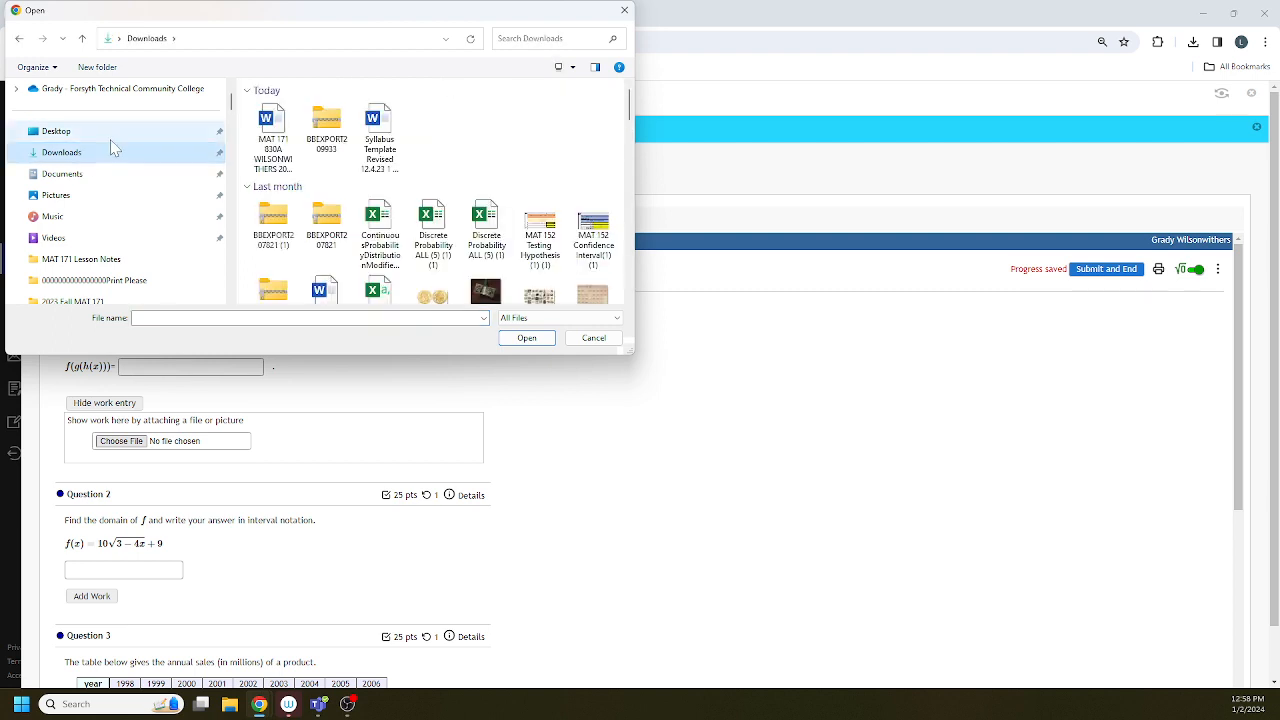
{"action": "left_click", "coordinate": [56, 132]}
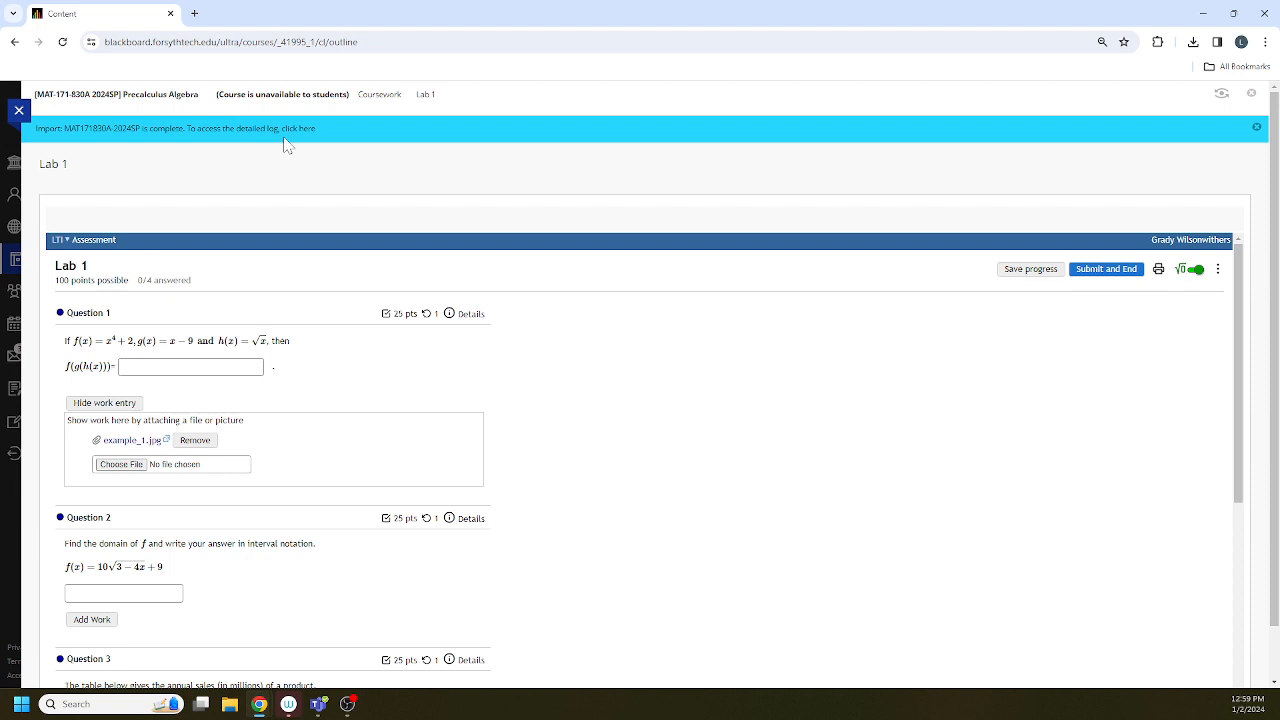
- Enter 7 as an answer and attach example_2.jpg as the work file for Question 3
{"action": "left_click", "coordinate": [192, 366]}
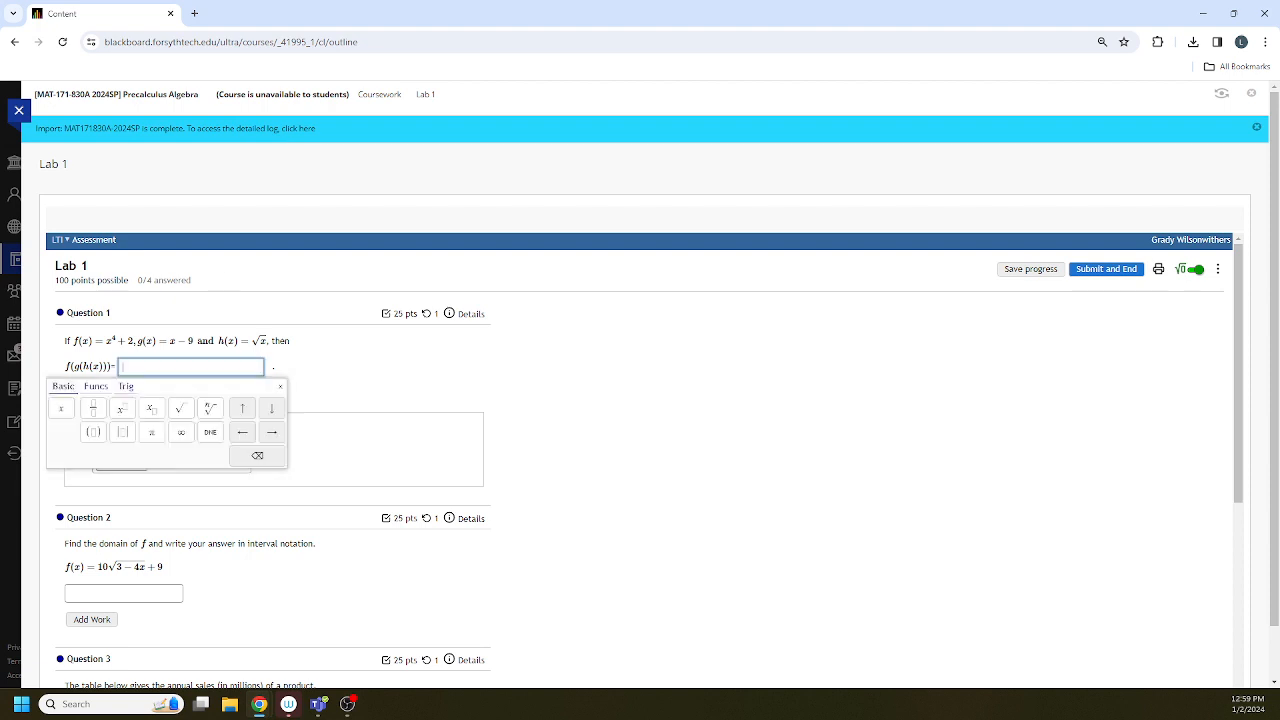
{"action": "type", "text": "7"}
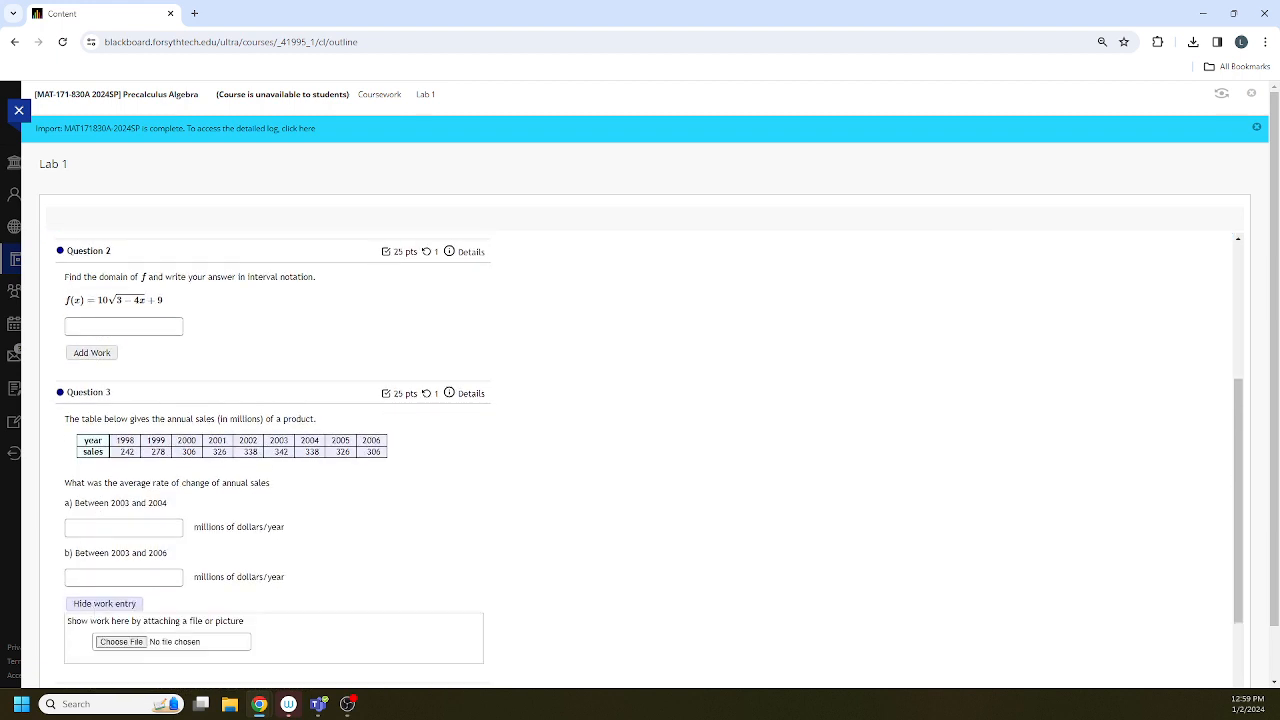
{"action": "left_click", "coordinate": [122, 642]}
{"action": "type", "text": "23"}
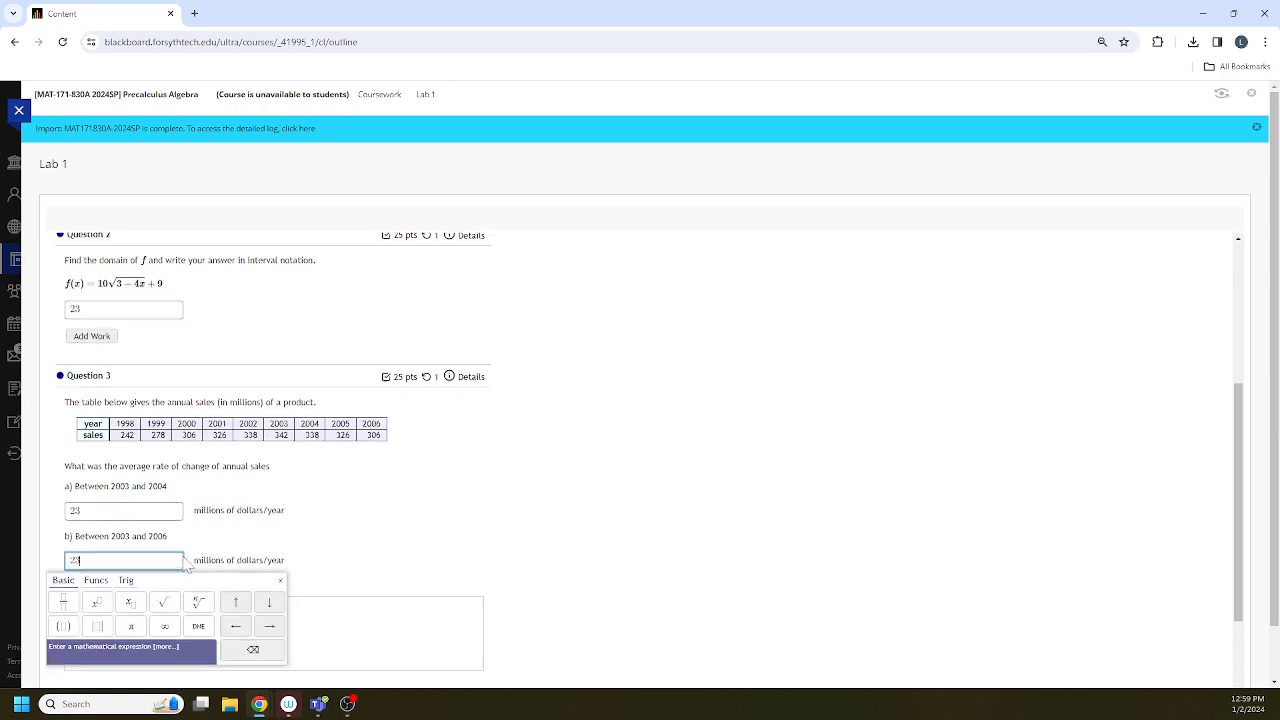
{"action": "scroll", "scroll_direction": "down", "scroll_amount": 3}
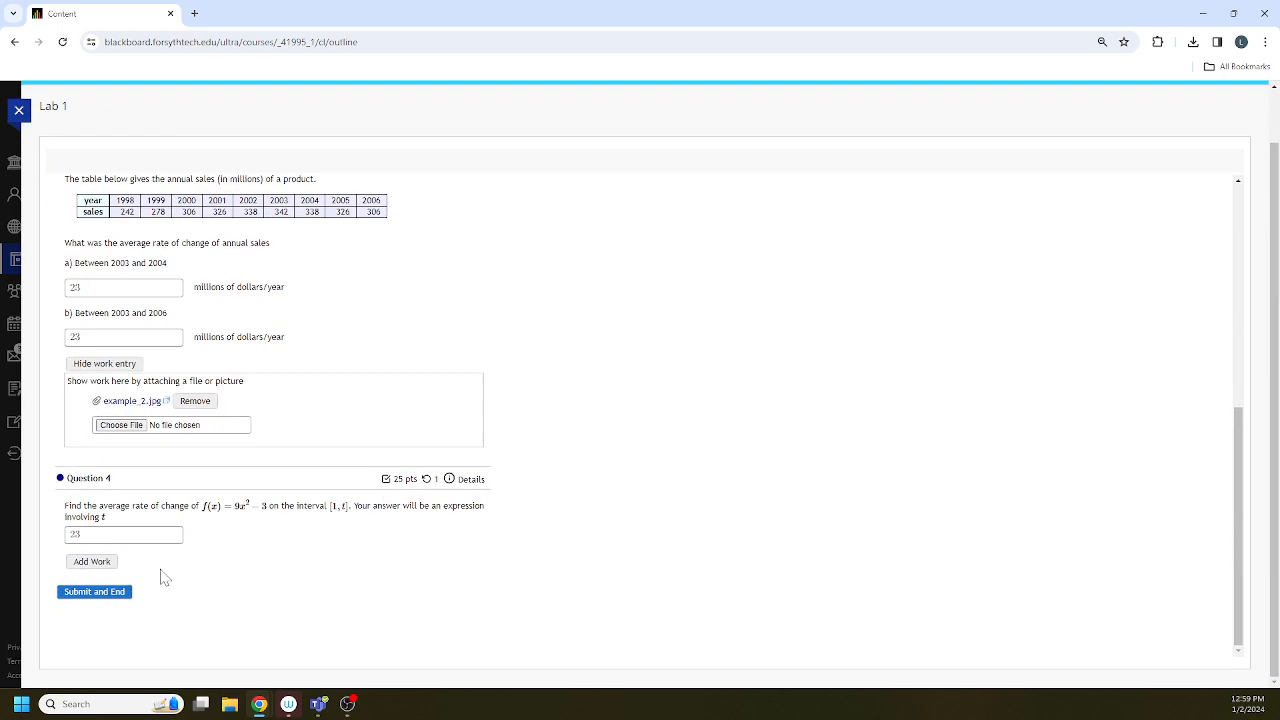
- Submit and end the Lab 1 attempt, confirming to reach the 0% results page
{"action": "left_click", "coordinate": [92, 592]}
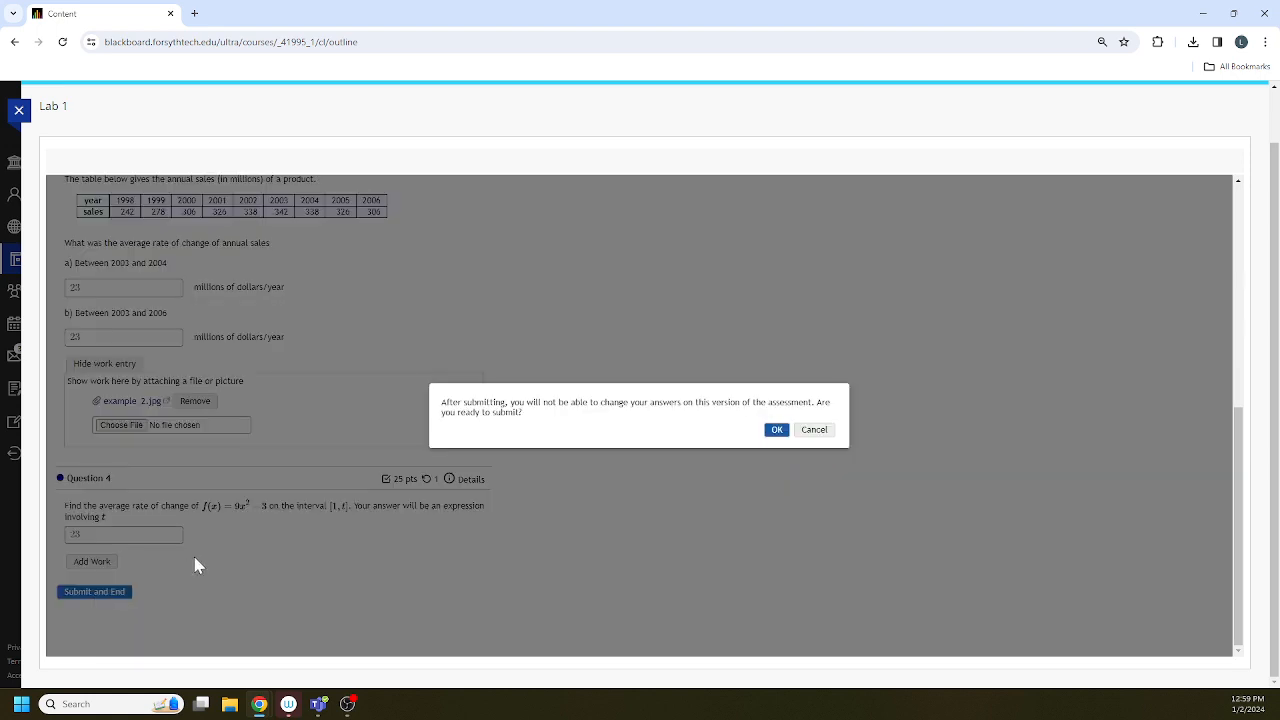
{"action": "mouse_move", "coordinate": [488, 432]}
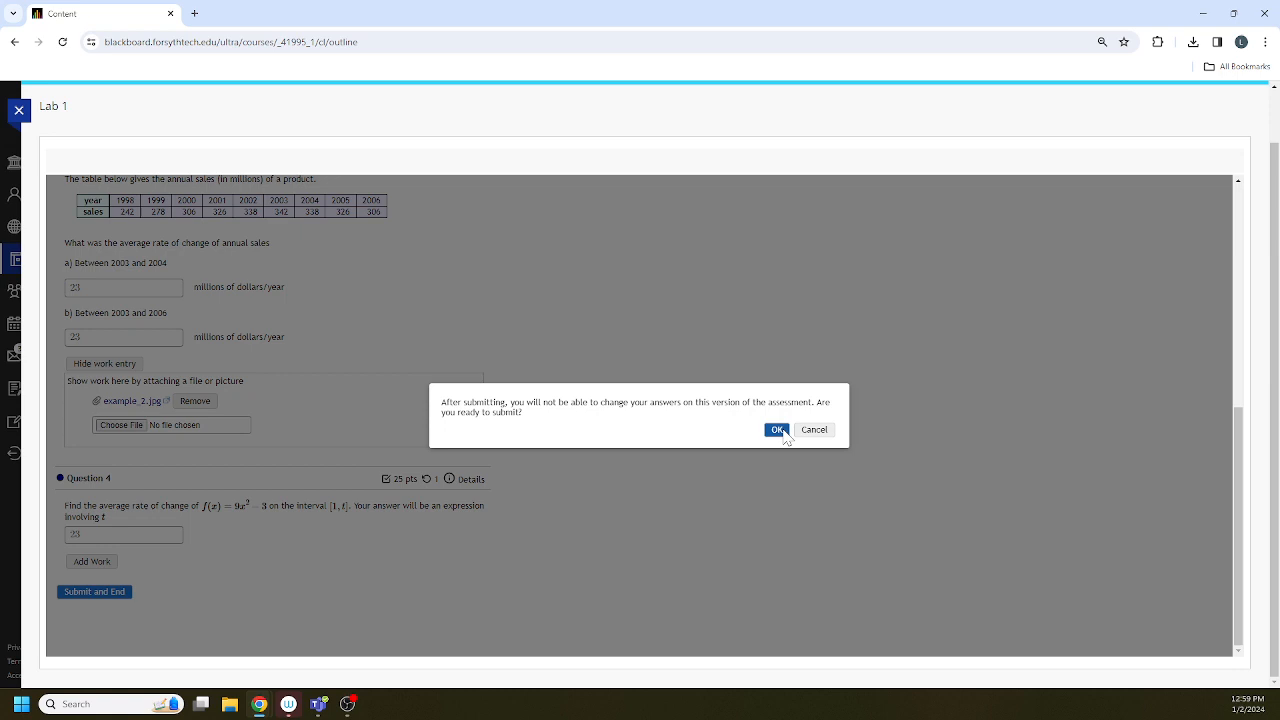
{"action": "left_click", "coordinate": [776, 428]}
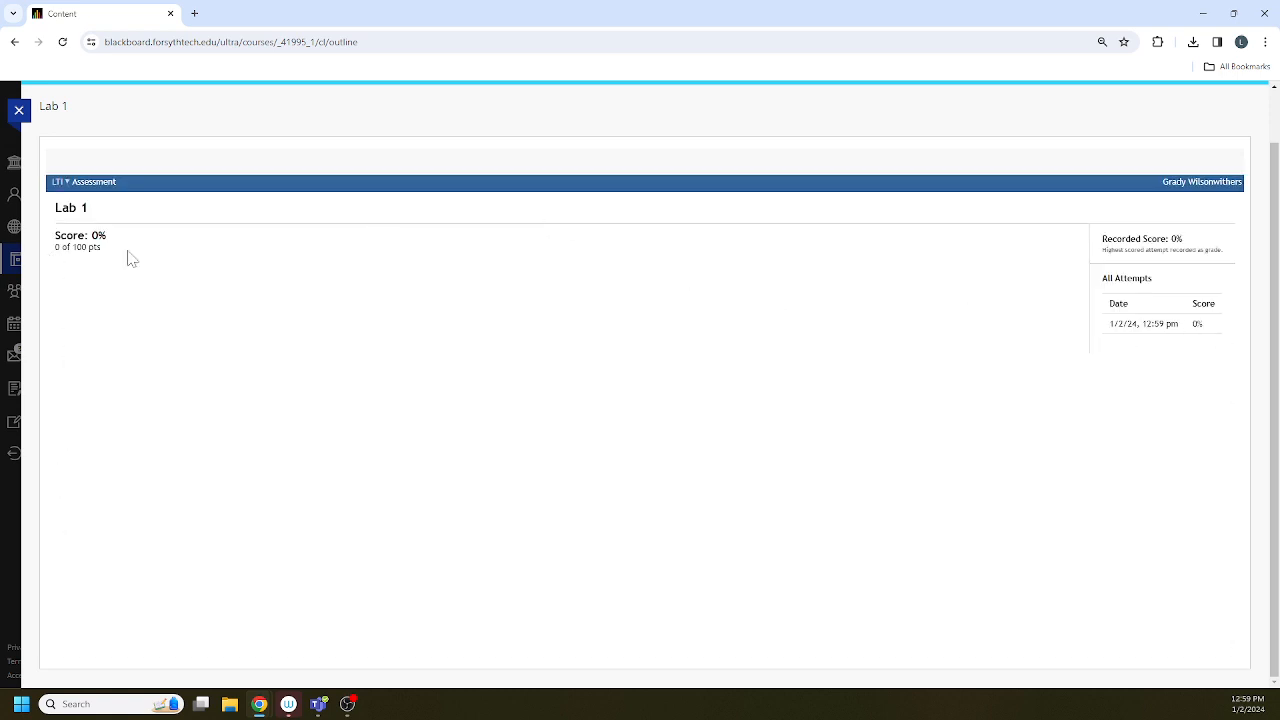
{"action": "mouse_move", "coordinate": [644, 352]}
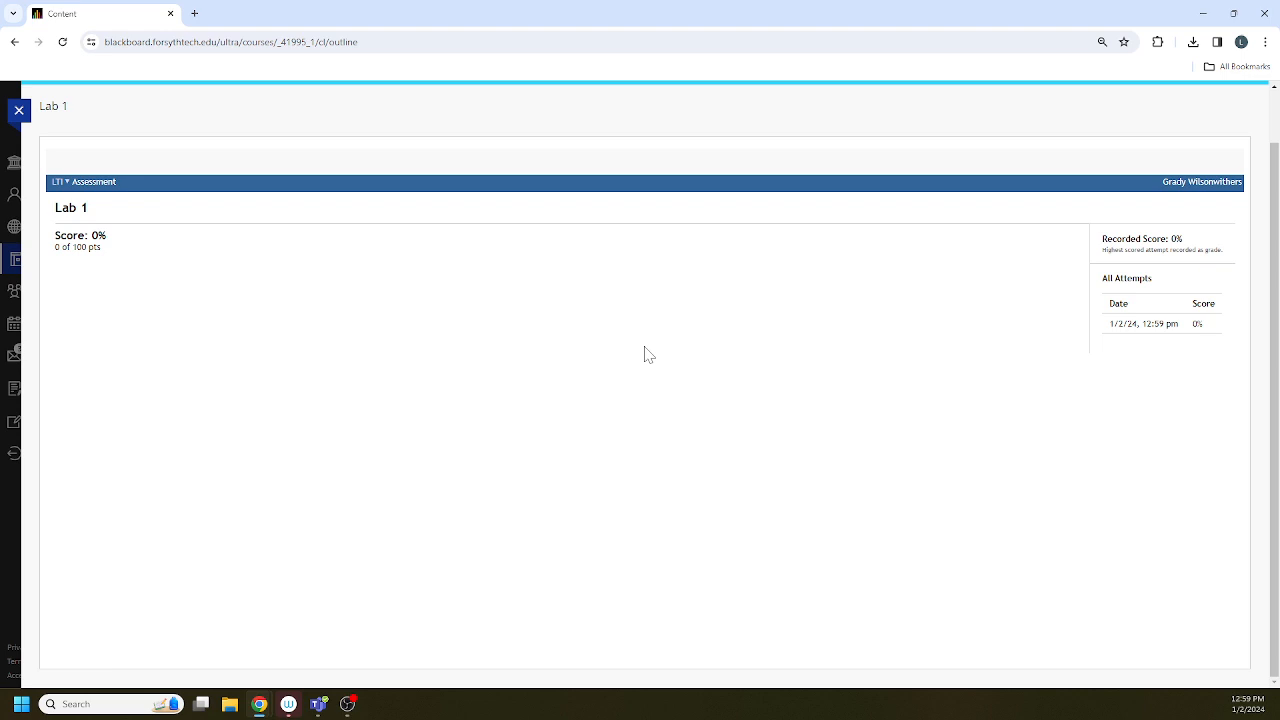
{"action": "mouse_move", "coordinate": [644, 280]}
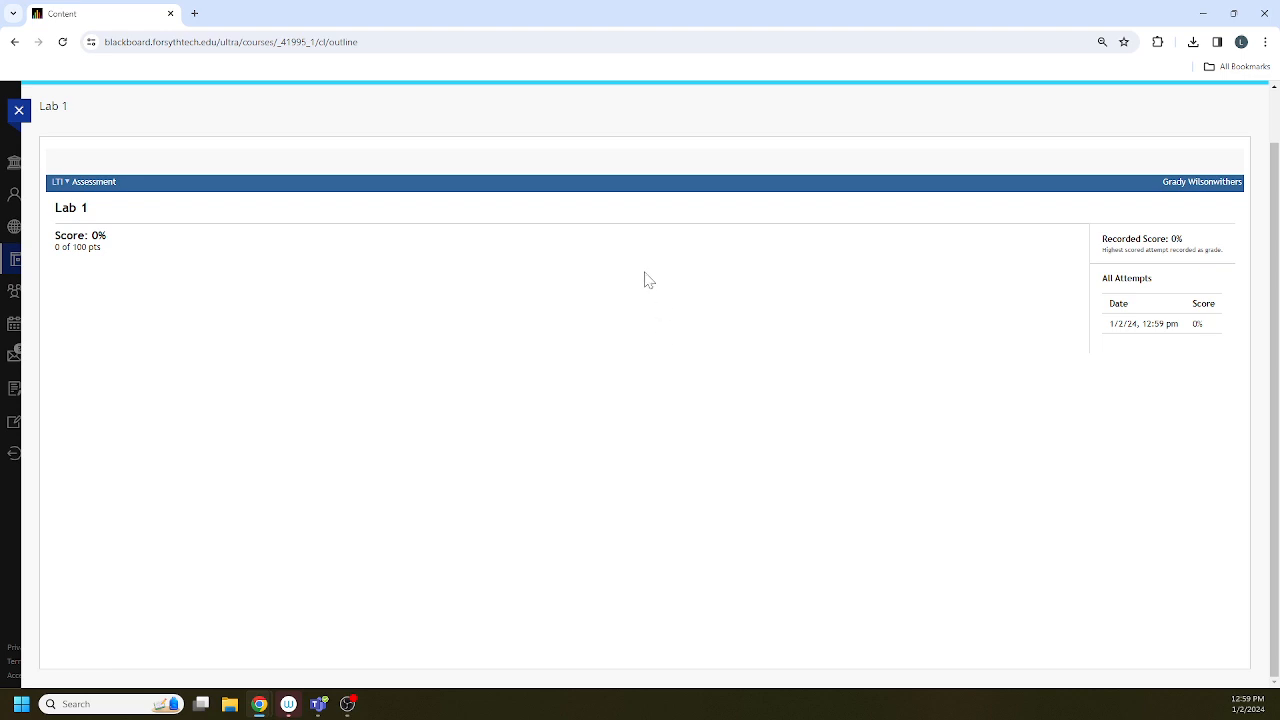
{"action": "mouse_move", "coordinate": [626, 256]}
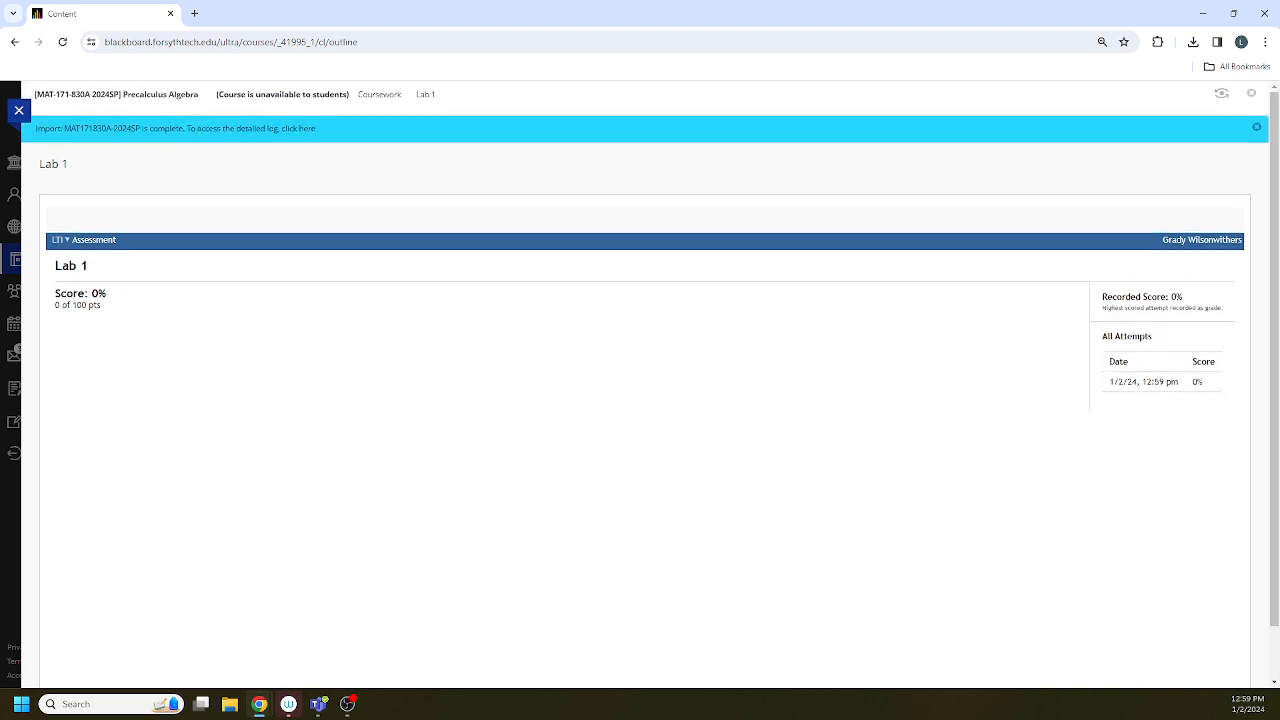
- Return to Coursework, reopen Lab 1 and reset its used attempt for a blank start
{"action": "left_click", "coordinate": [378, 94]}
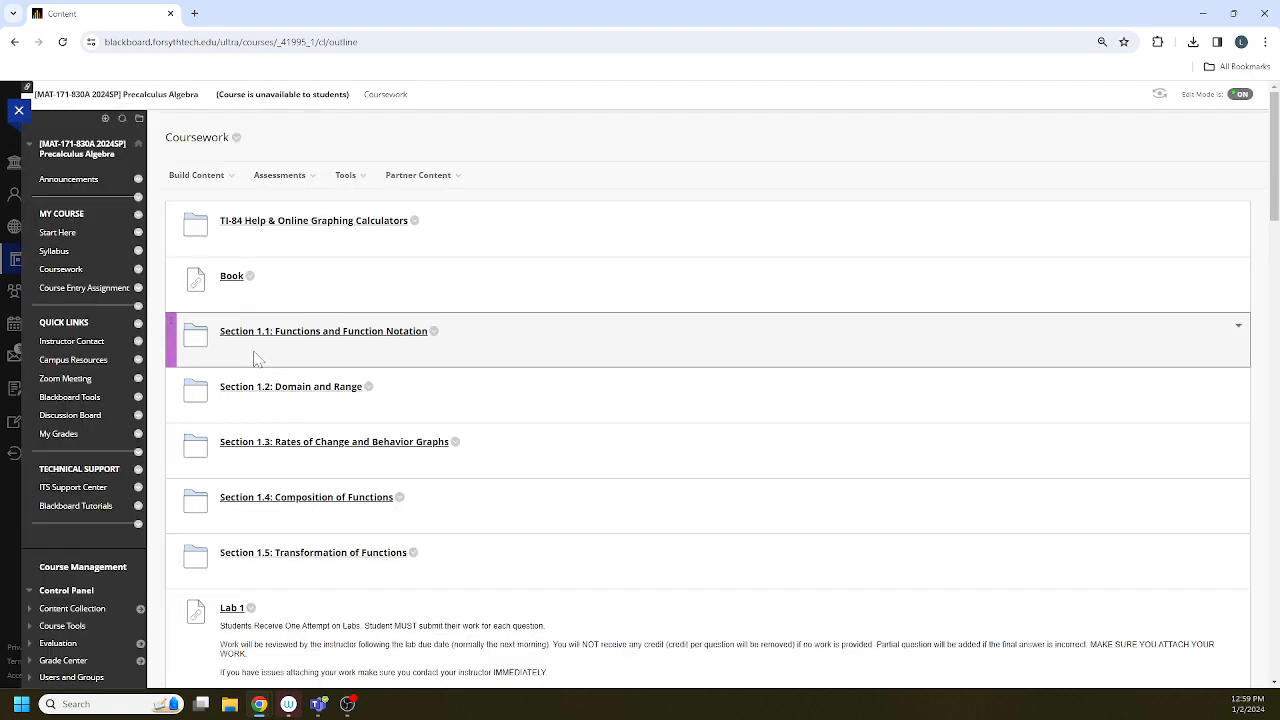
{"action": "left_click", "coordinate": [232, 608]}
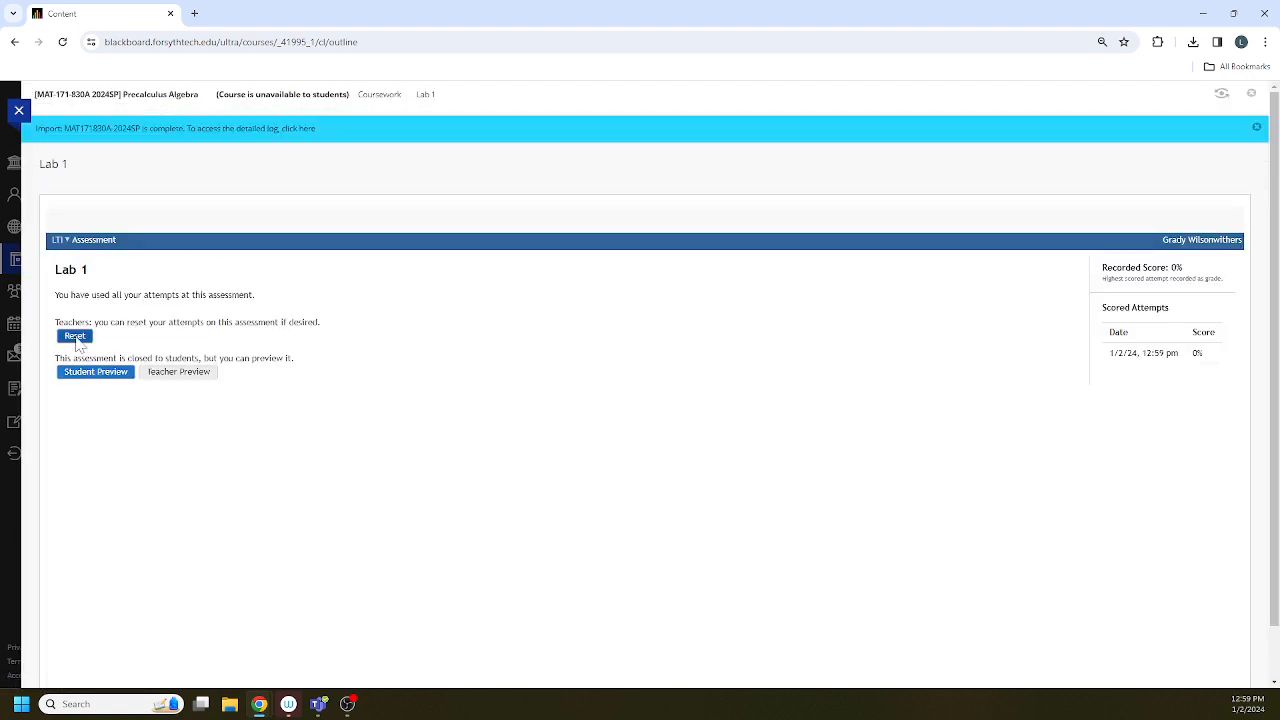
{"action": "left_click", "coordinate": [74, 336]}
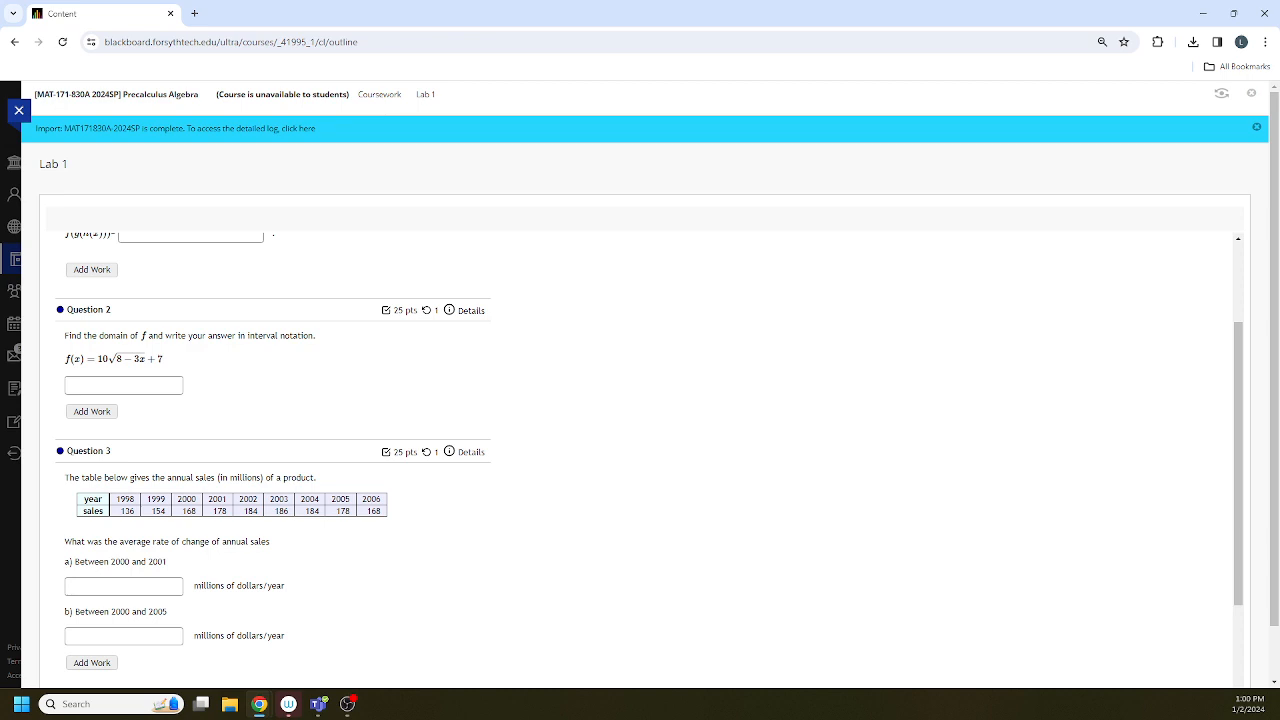
{"action": "mouse_move", "coordinate": [90, 412]}
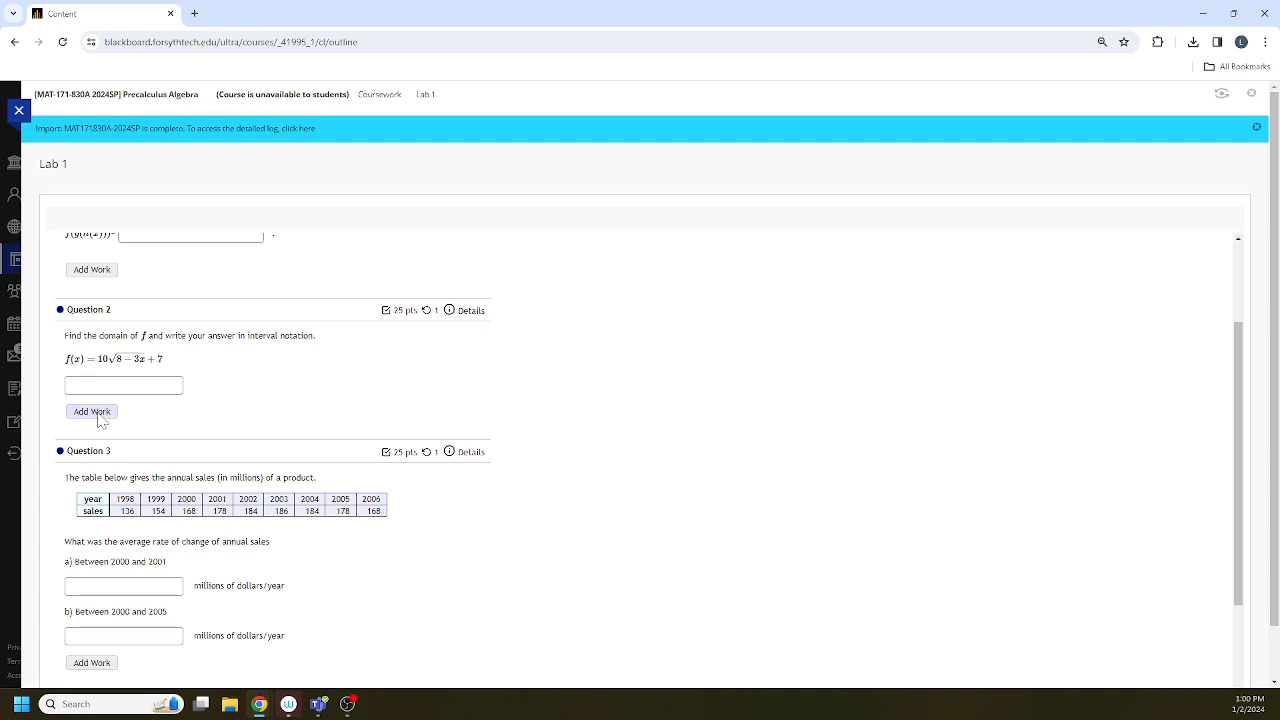
{"action": "left_click", "coordinate": [92, 412]}
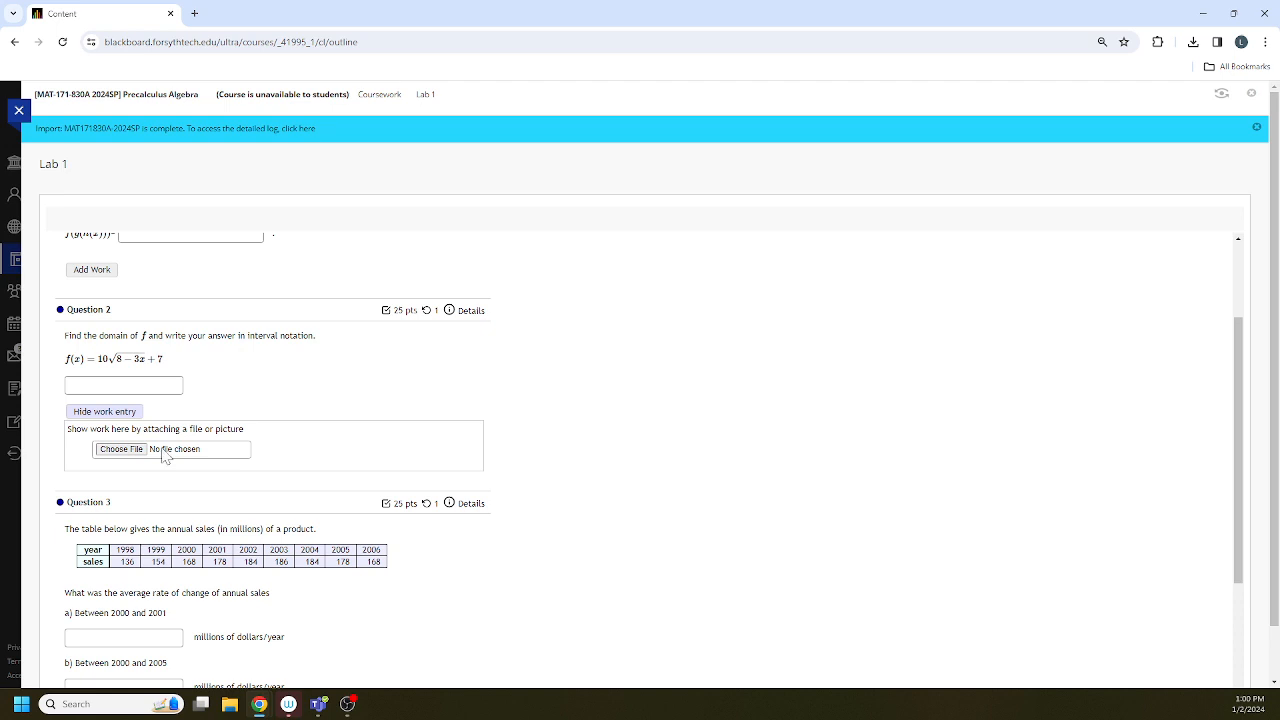
{"action": "mouse_move", "coordinate": [212, 430]}
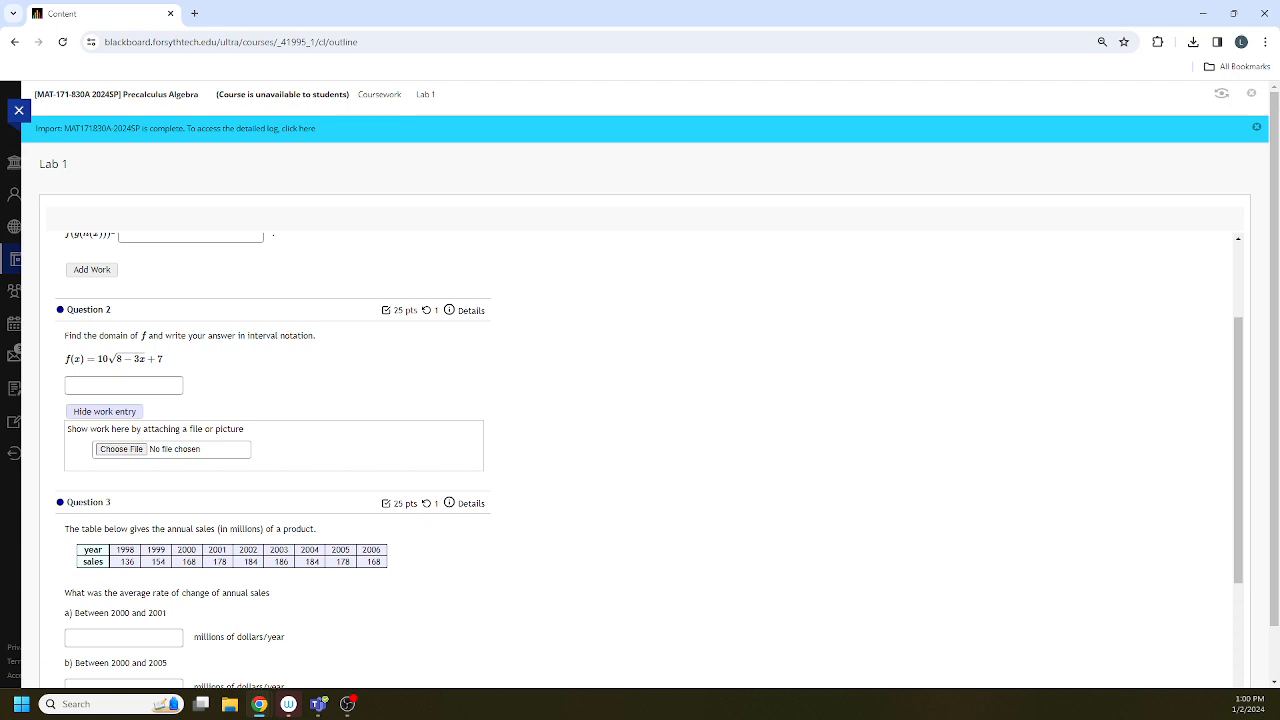
{"action": "mouse_move", "coordinate": [284, 512]}
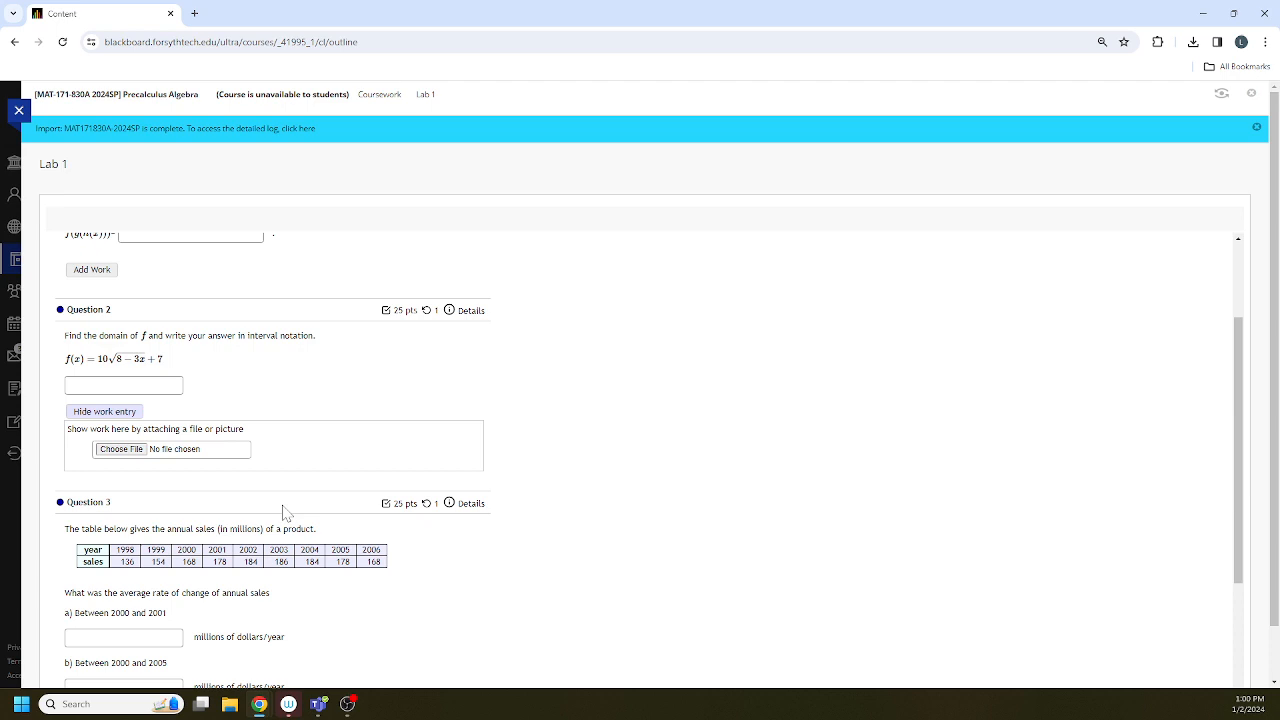
{"action": "mouse_move", "coordinate": [432, 262]}
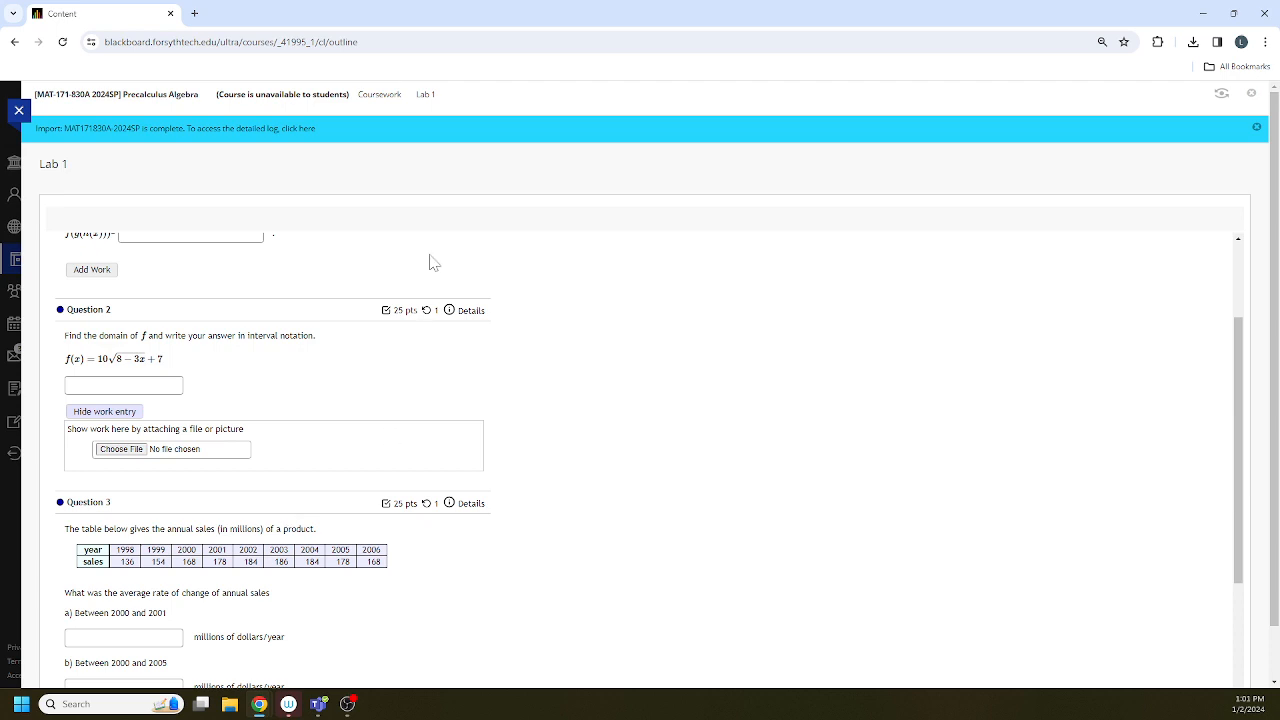
{"action": "mouse_move", "coordinate": [434, 408]}
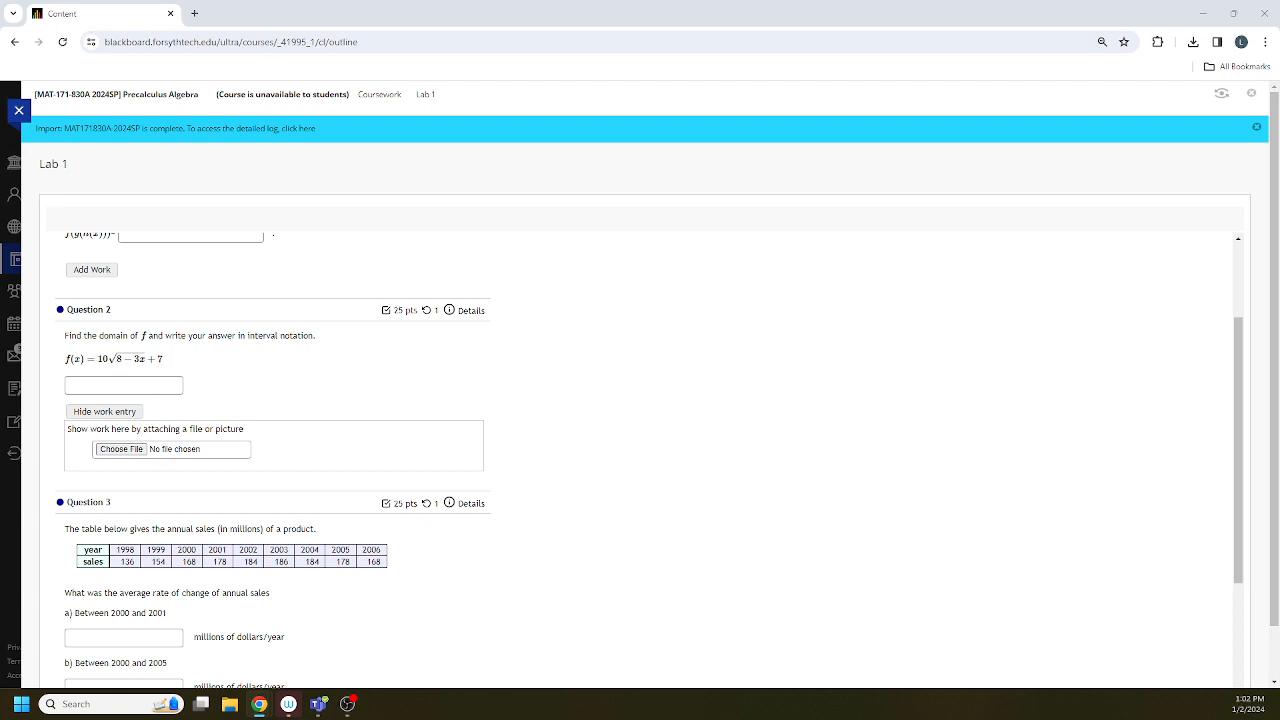
{"action": "mouse_move", "coordinate": [236, 476]}
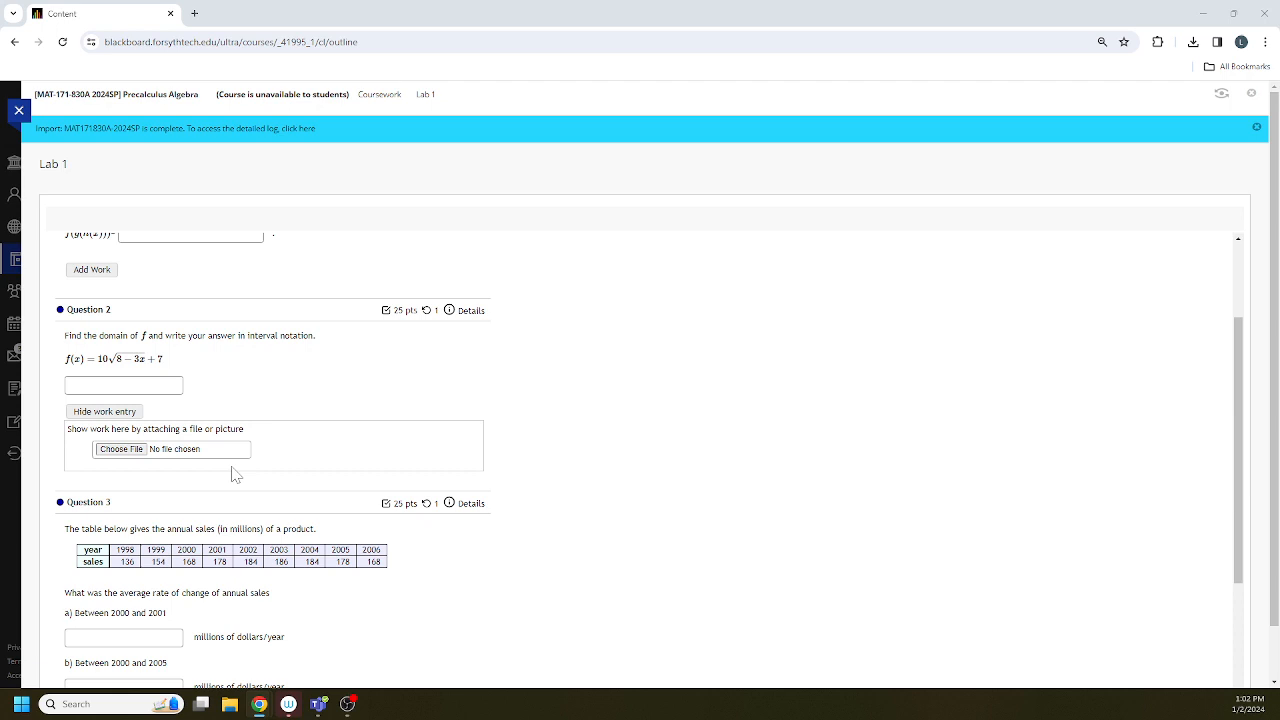